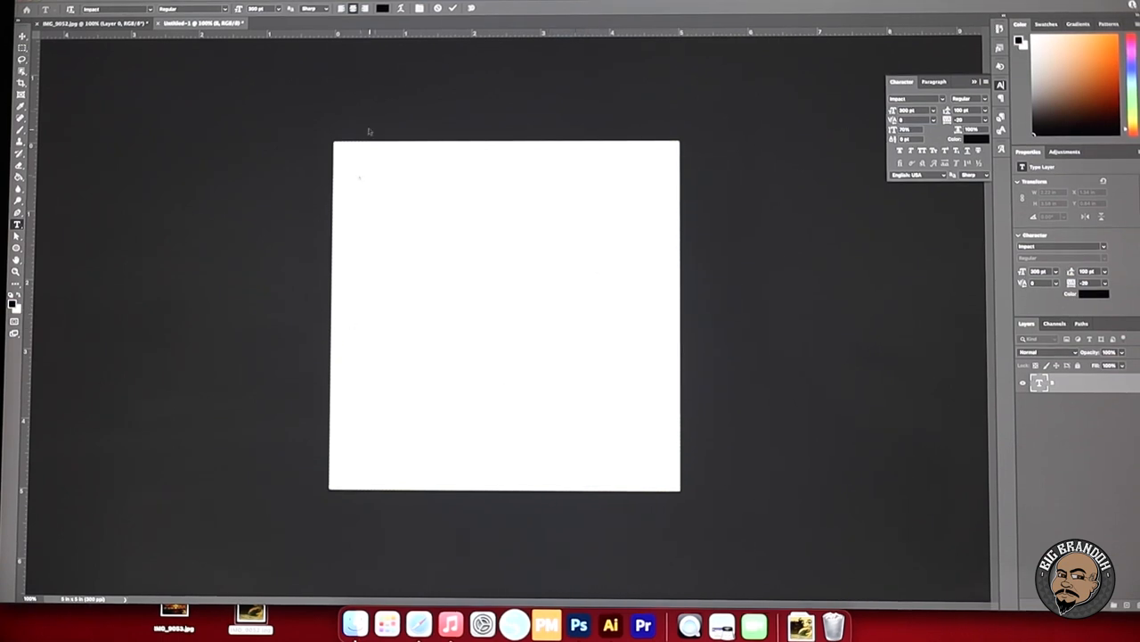
mouse_move(285, 453)
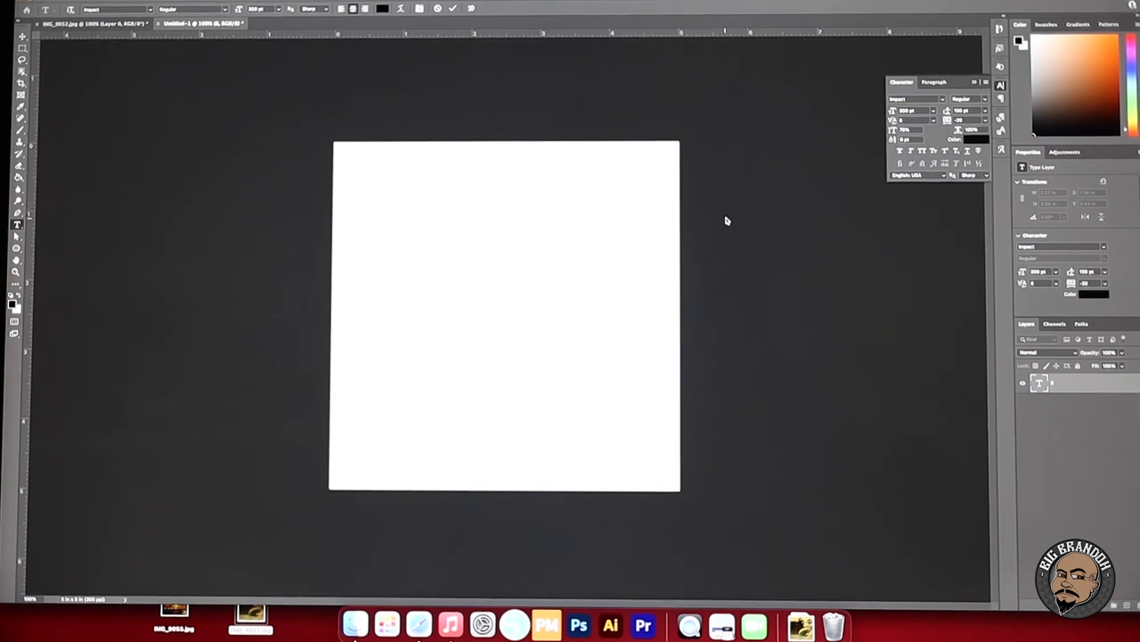
mouse_move(313, 146)
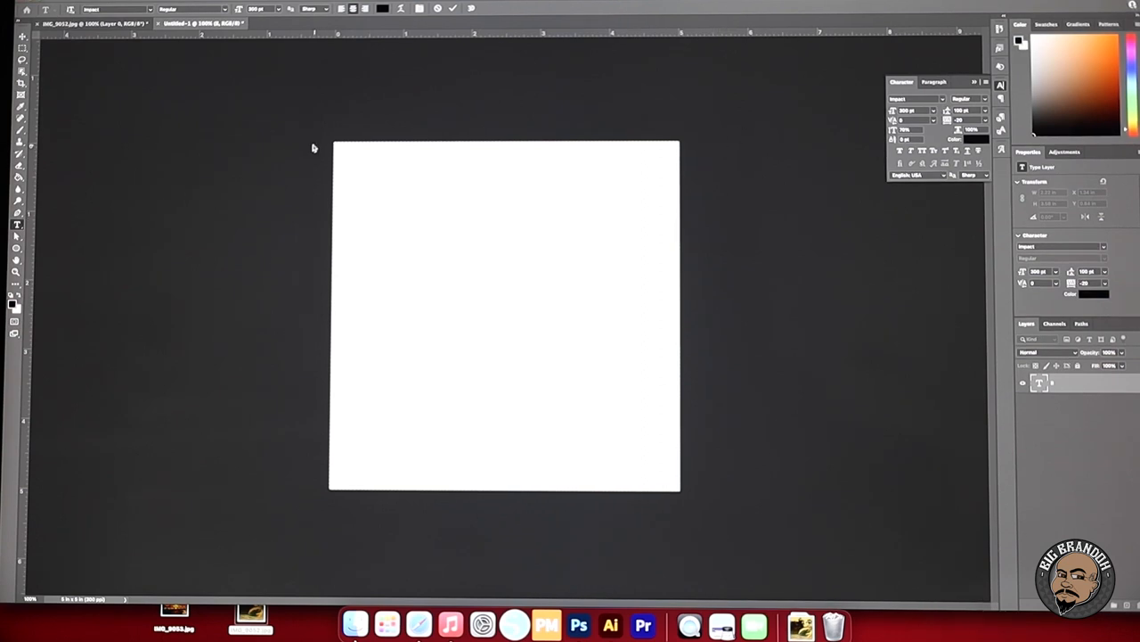
mouse_move(686, 360)
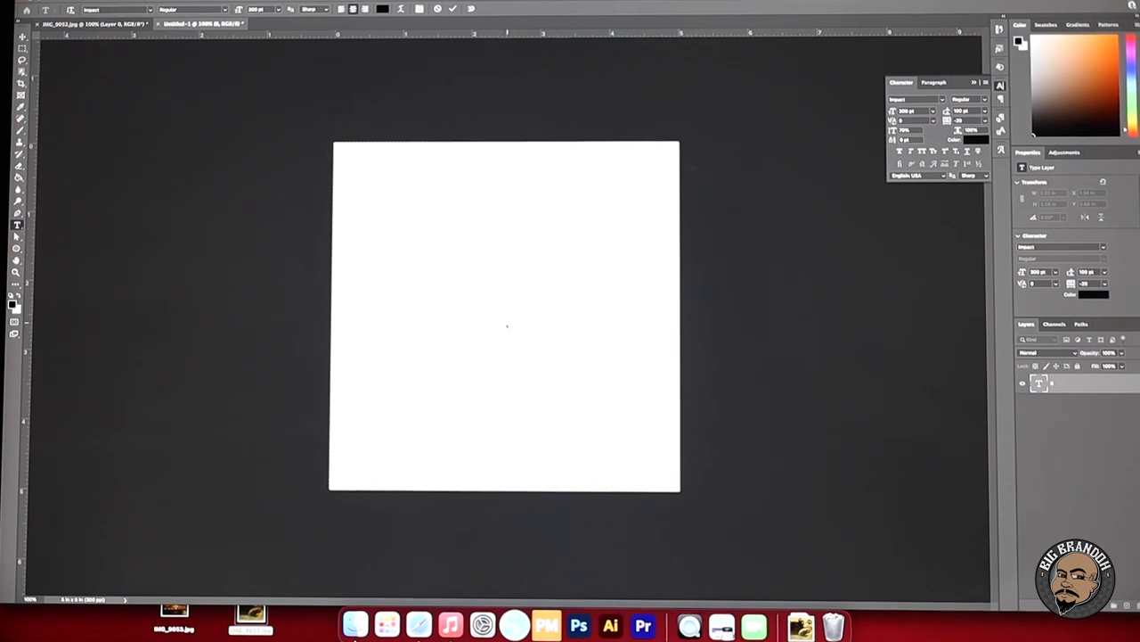
Step: Place a large bold black capital B in the middle of the white canvas
text(B)
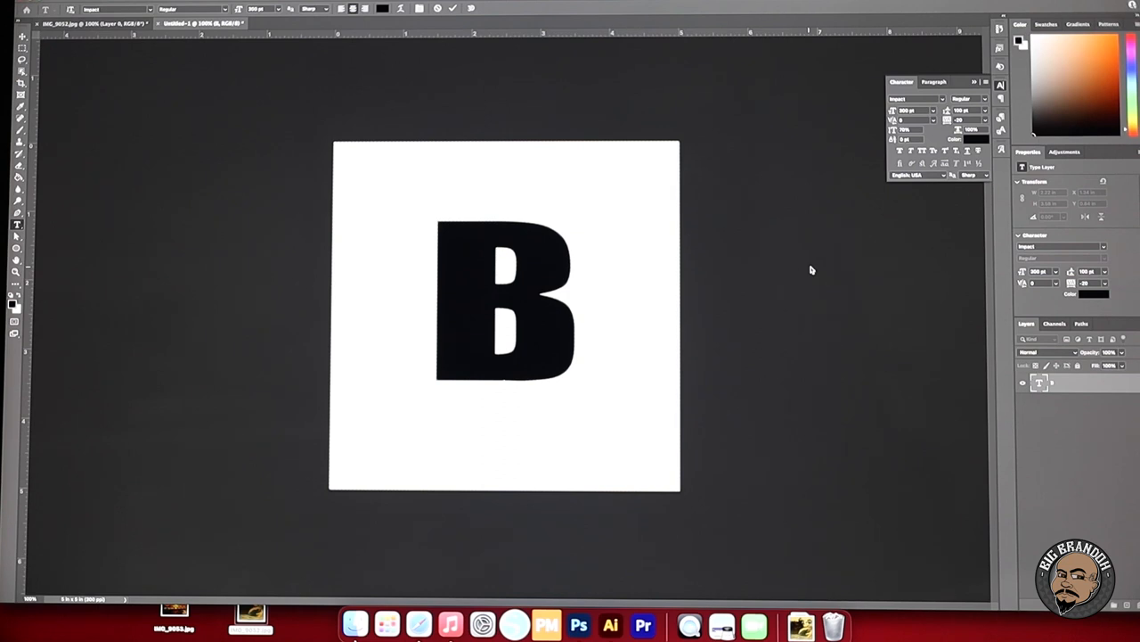
mouse_move(936, 139)
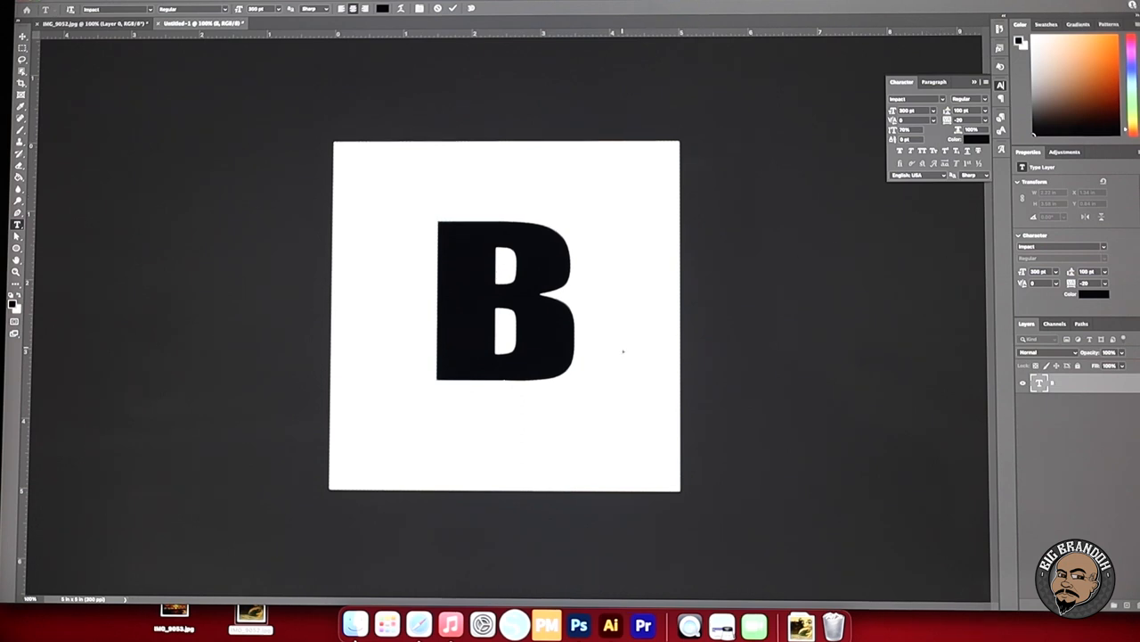
mouse_move(721, 360)
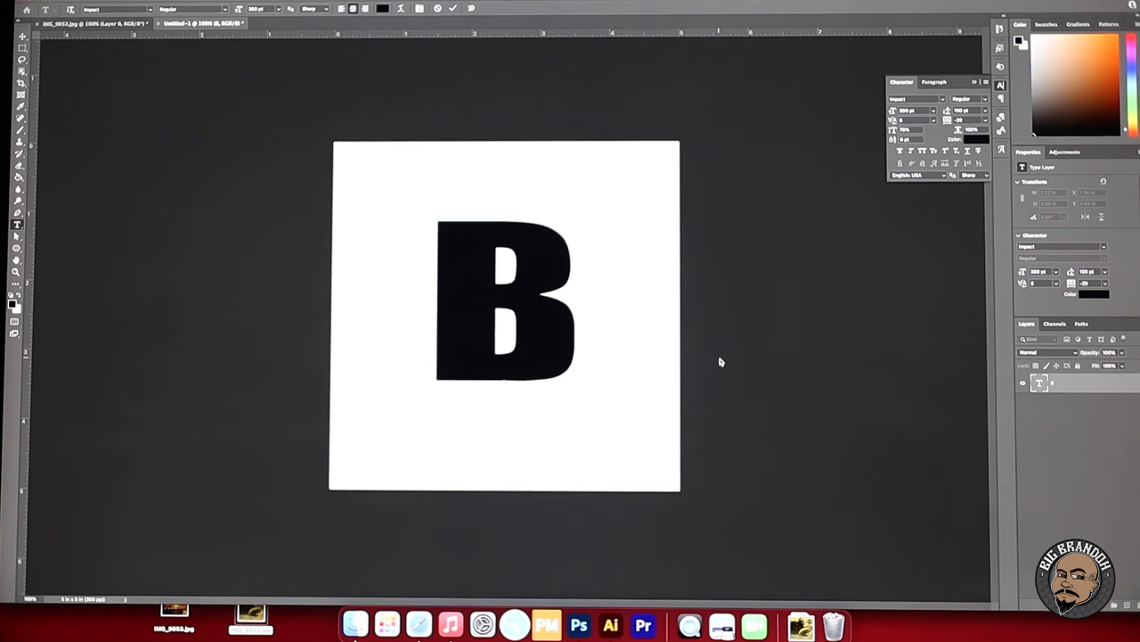
mouse_move(829, 355)
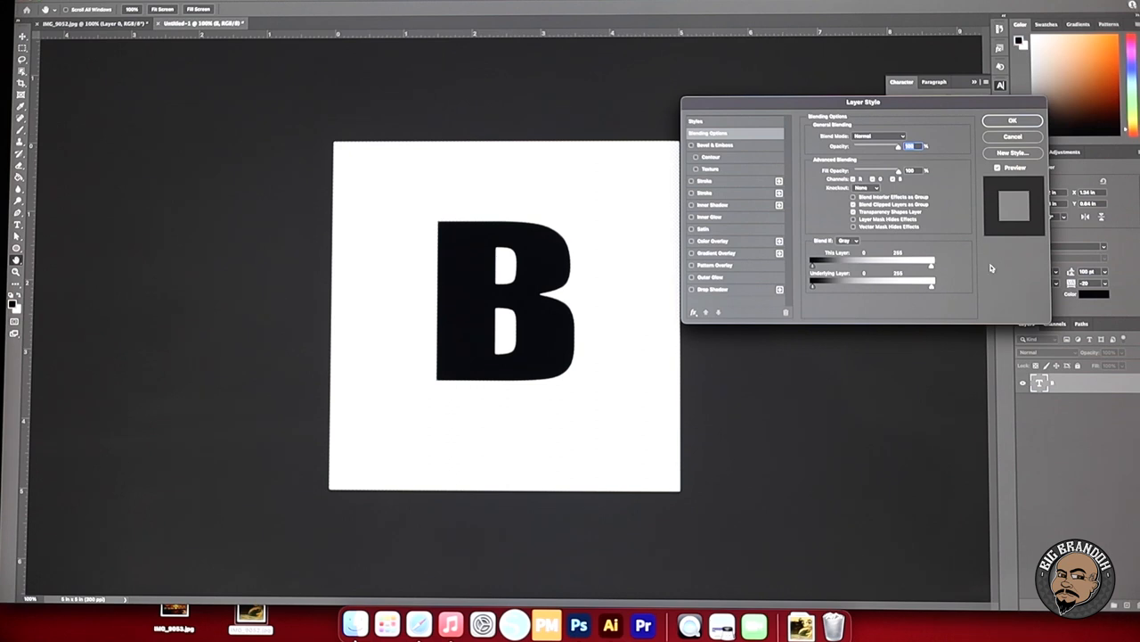
mouse_move(686, 164)
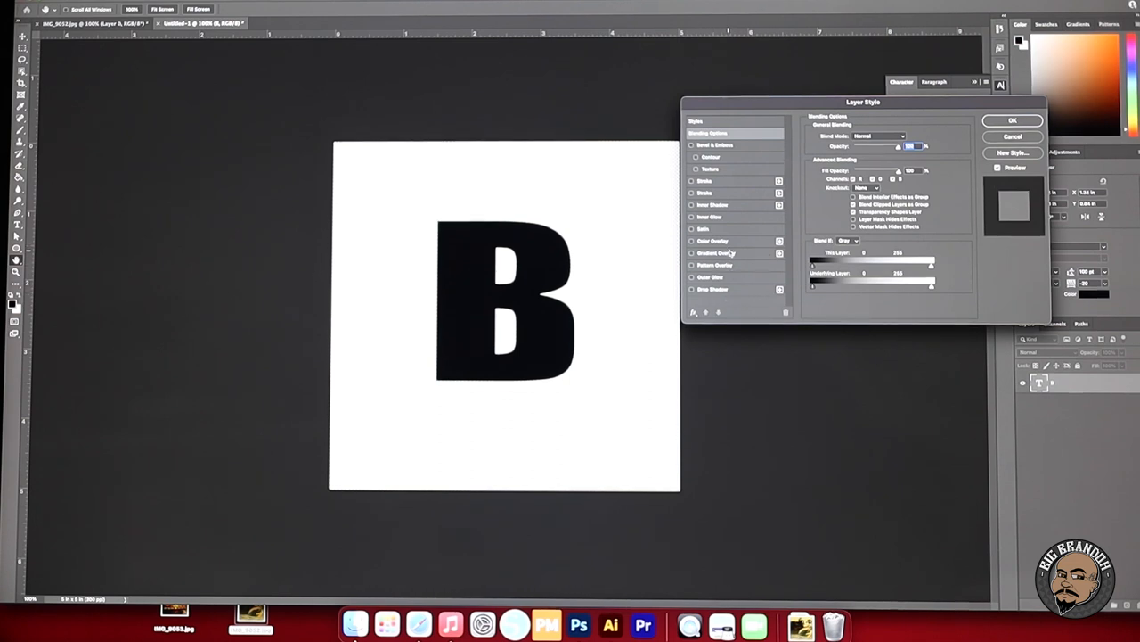
mouse_move(829, 217)
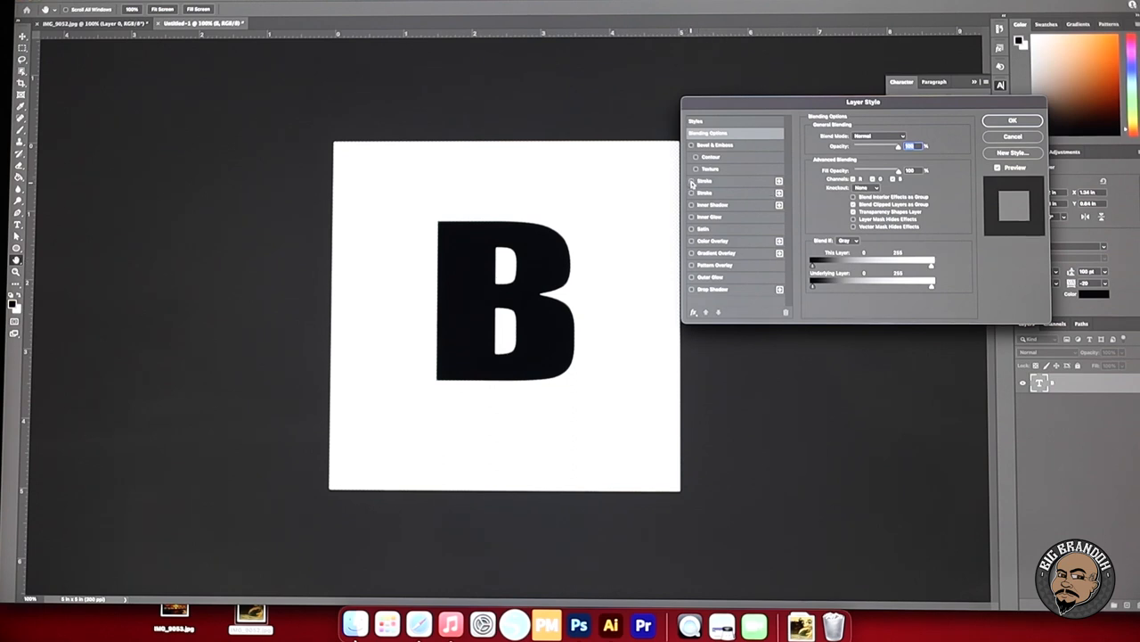
Step: Enable a thick Stroke layer style on the B text layer and colour it red
click(692, 182)
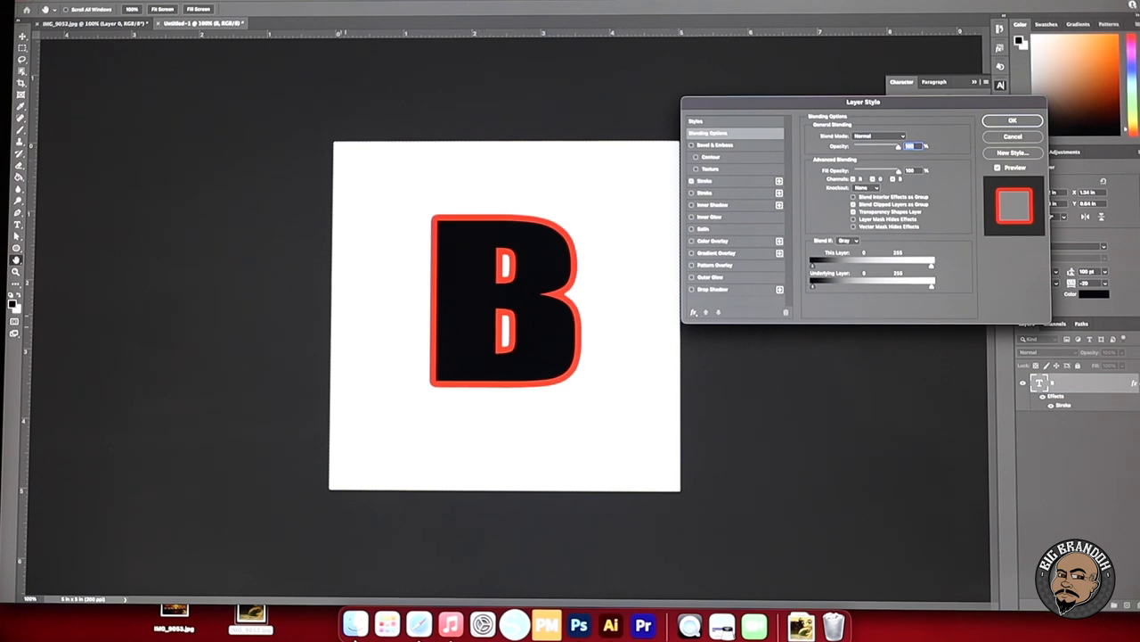
mouse_move(731, 187)
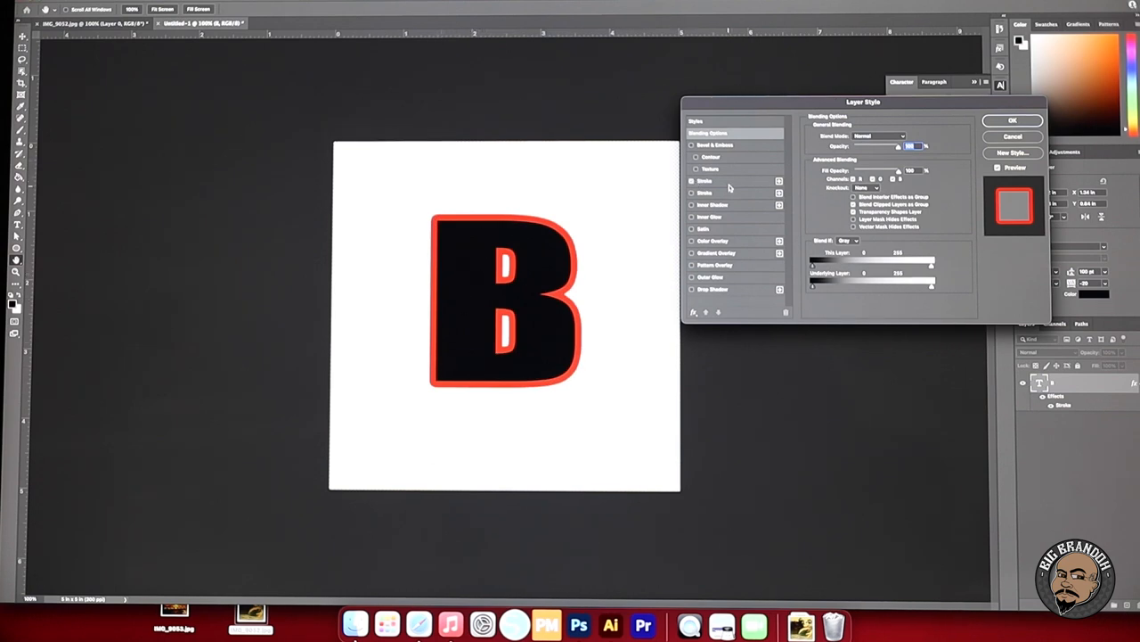
click(705, 182)
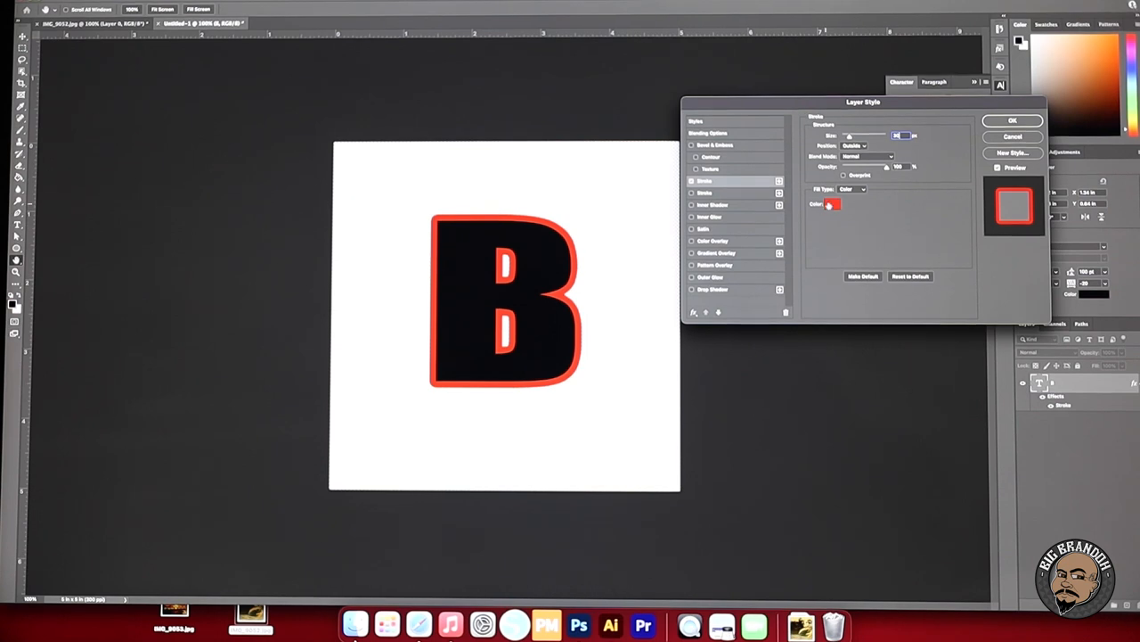
click(831, 203)
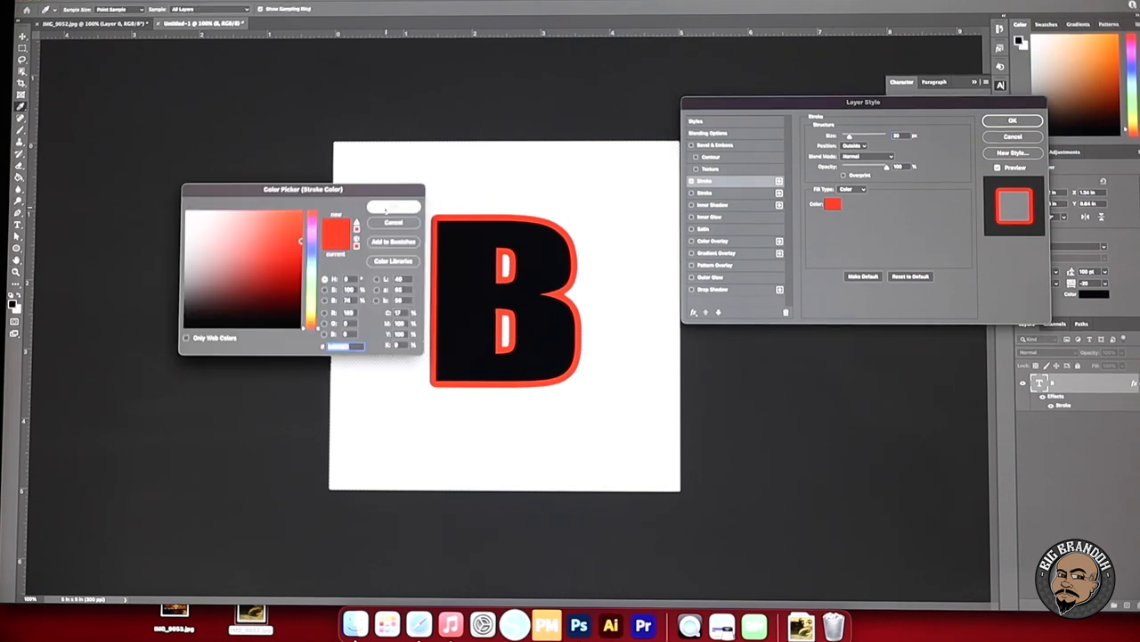
click(394, 207)
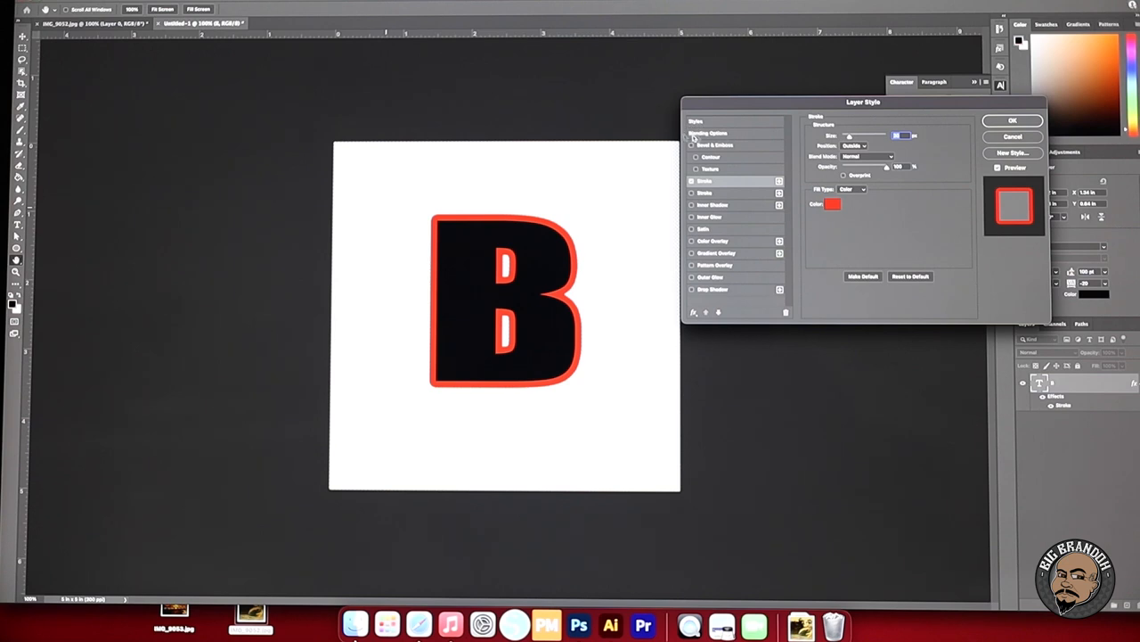
Step: Set the B layer's Fill Opacity to 0% in Blending Options so only the red outline shows
click(709, 132)
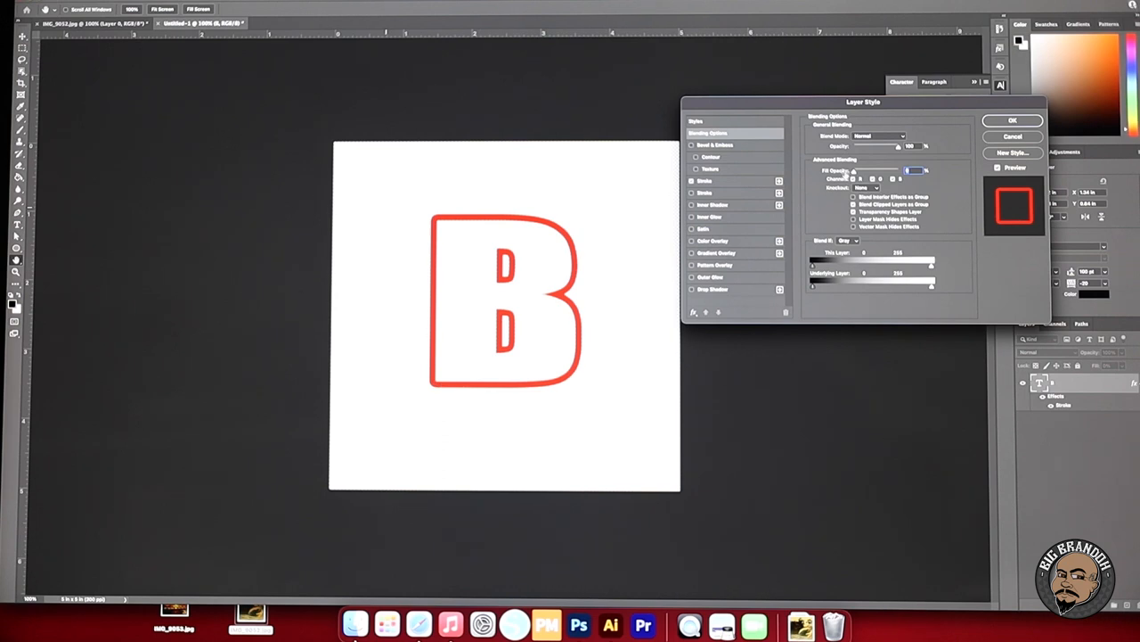
mouse_move(927, 150)
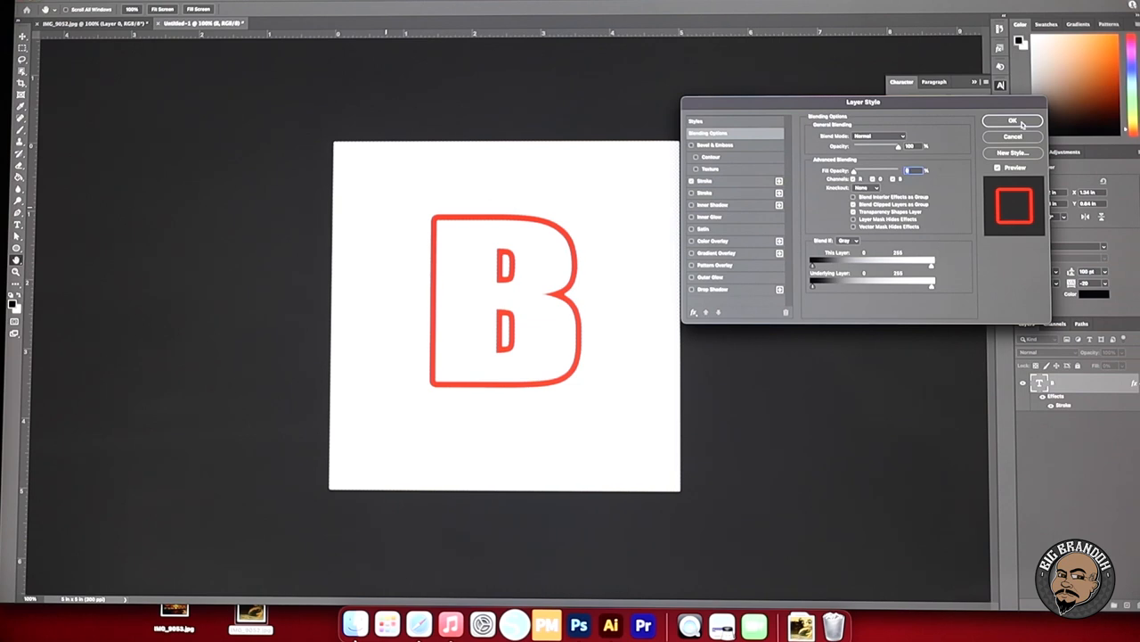
click(1012, 121)
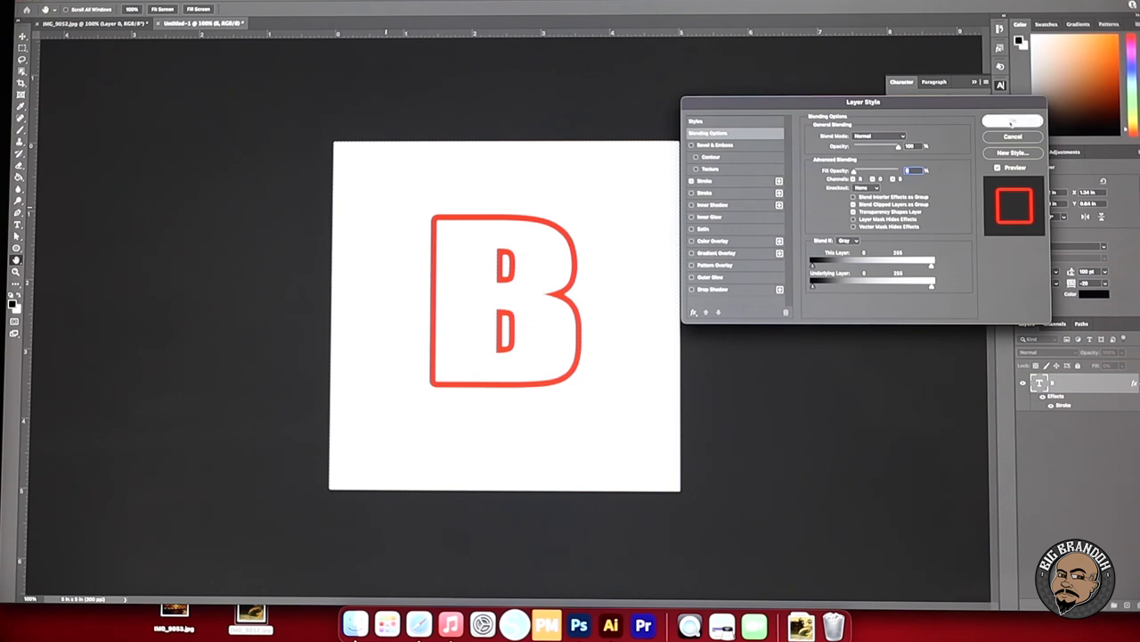
click(1013, 135)
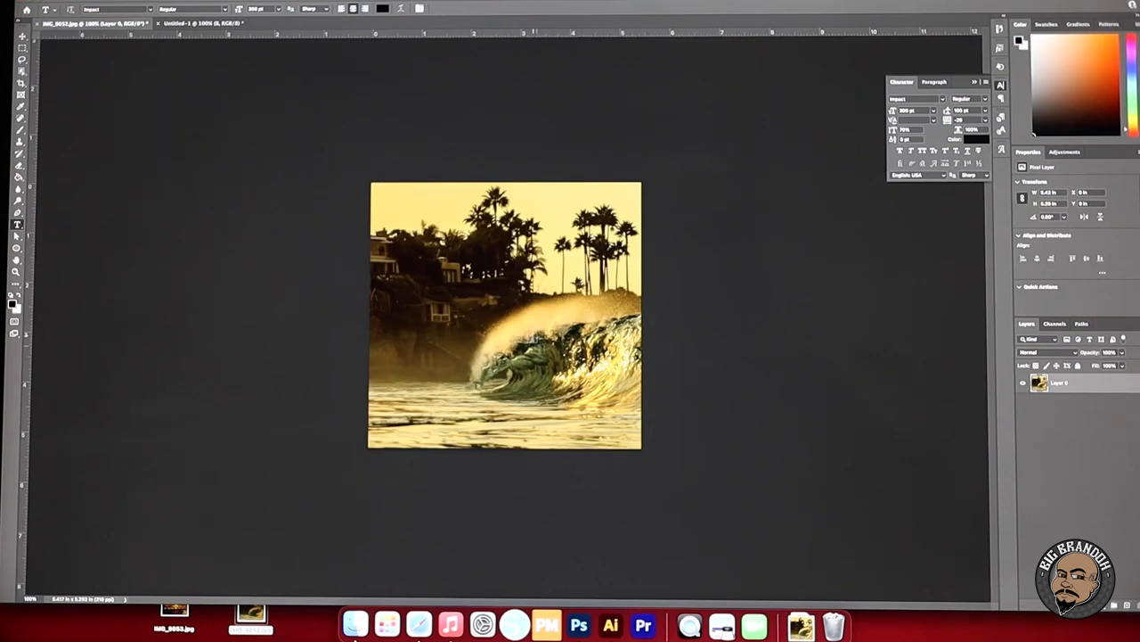
Step: Switch to the surf photo document to bring it over to the B canvas
click(22, 36)
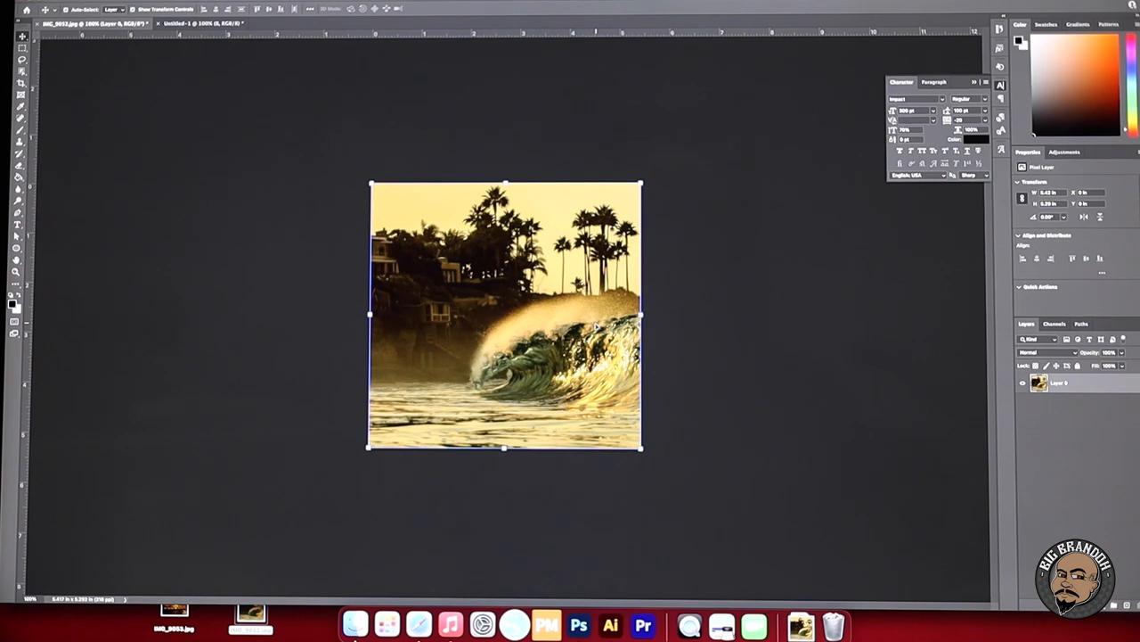
mouse_move(549, 378)
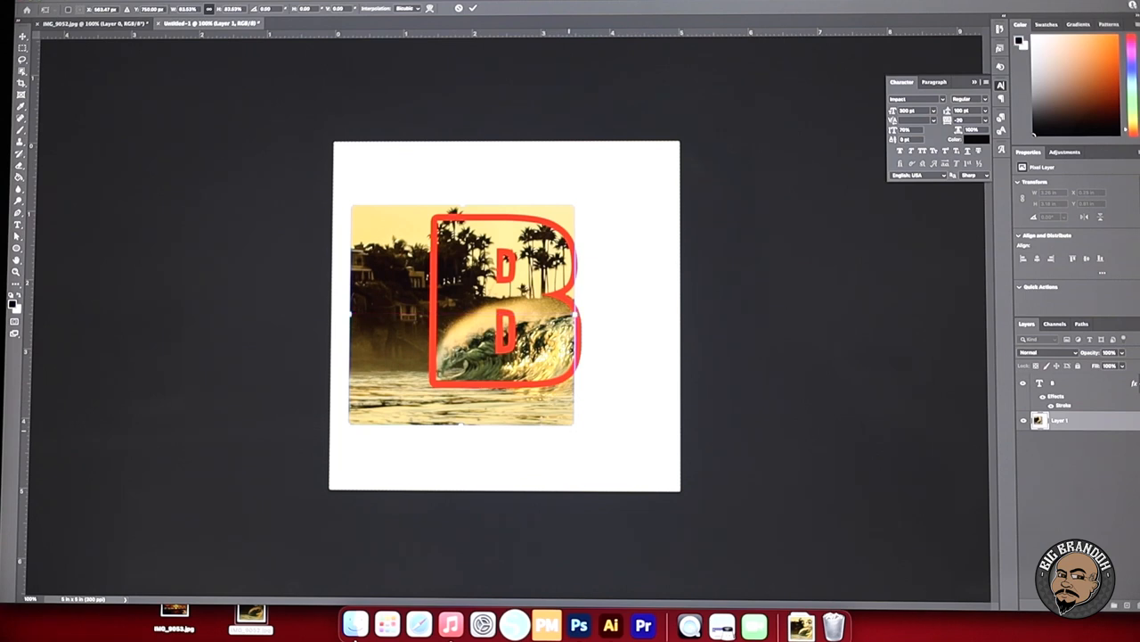
Step: Move the surf photo layer so it fully covers the outlined letter B
drag(461, 312, 470, 310)
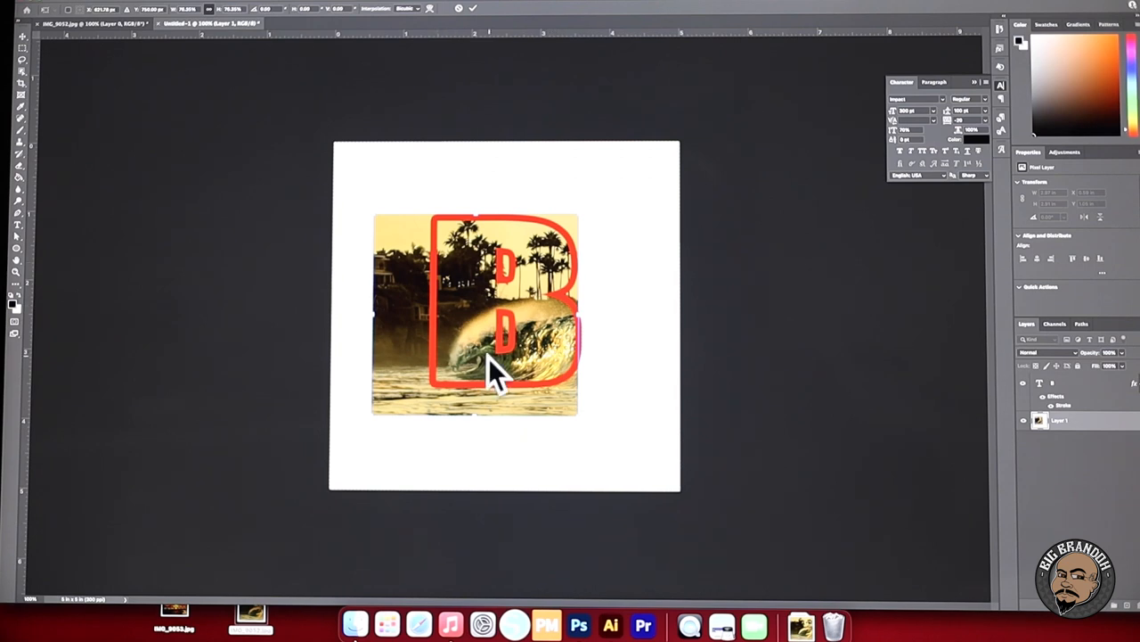
mouse_move(848, 360)
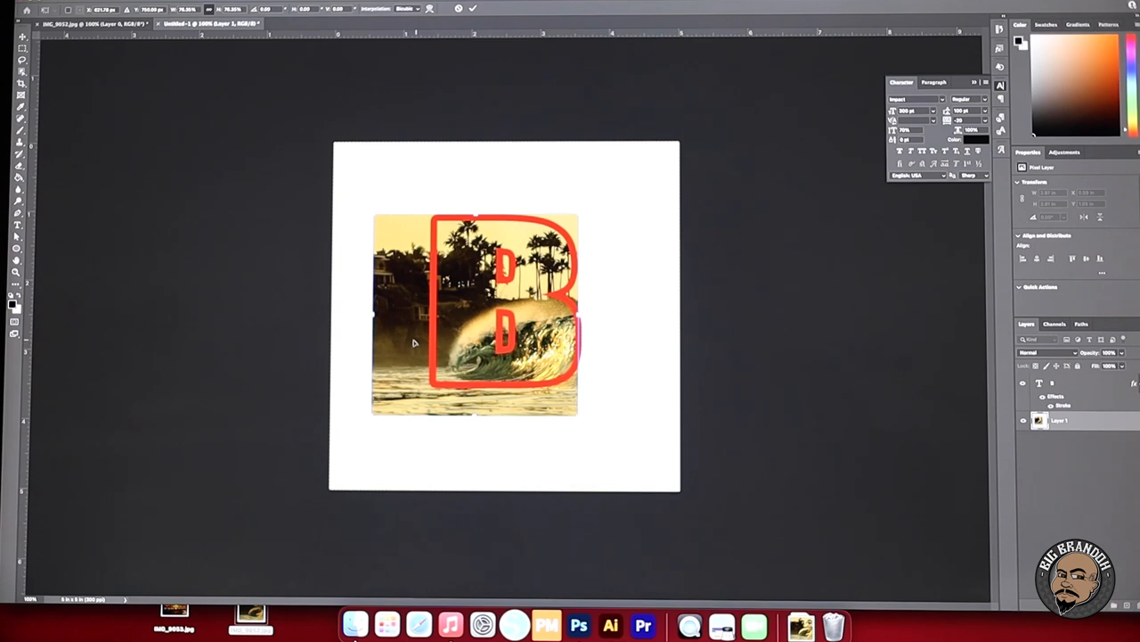
mouse_move(65, 83)
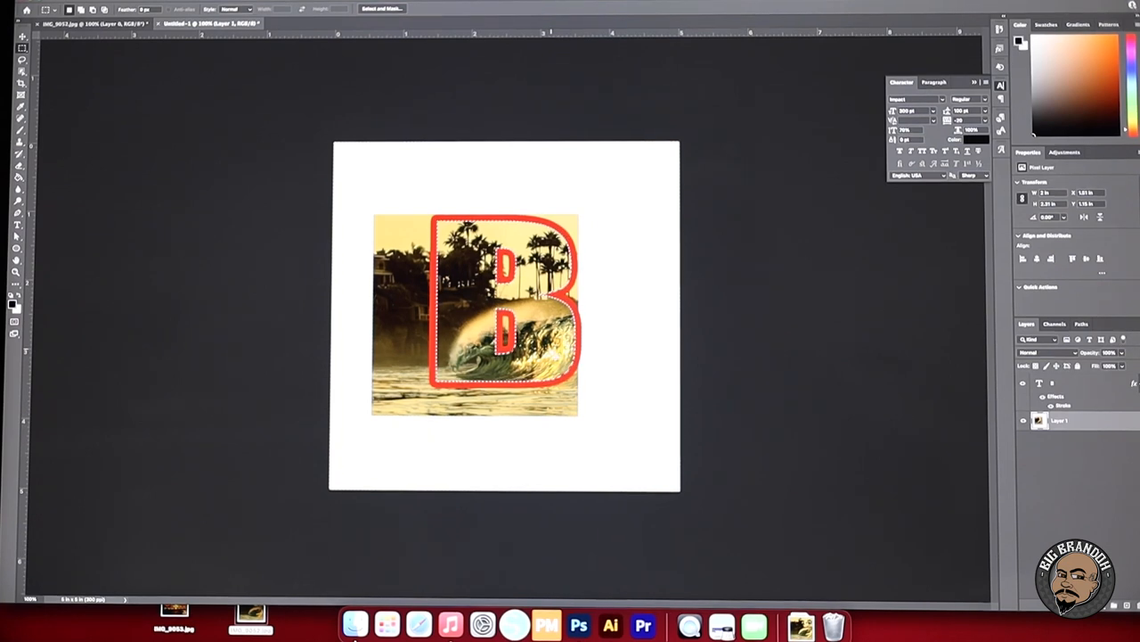
Step: Invert the B selection, delete the photo outside the letter, and deselect
right_click(549, 353)
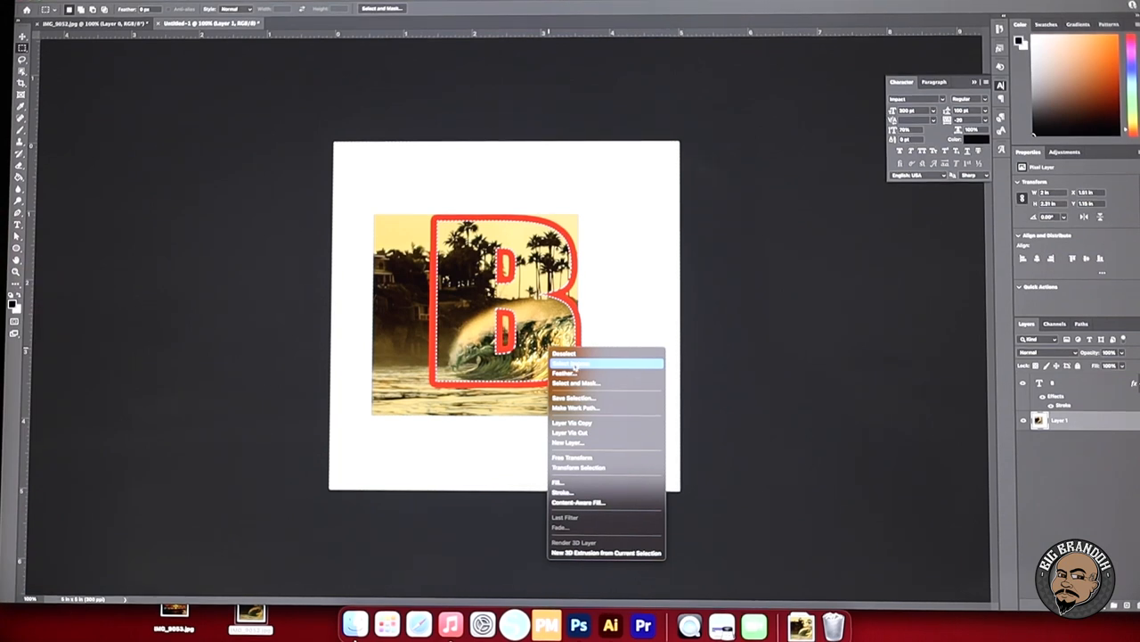
click(574, 365)
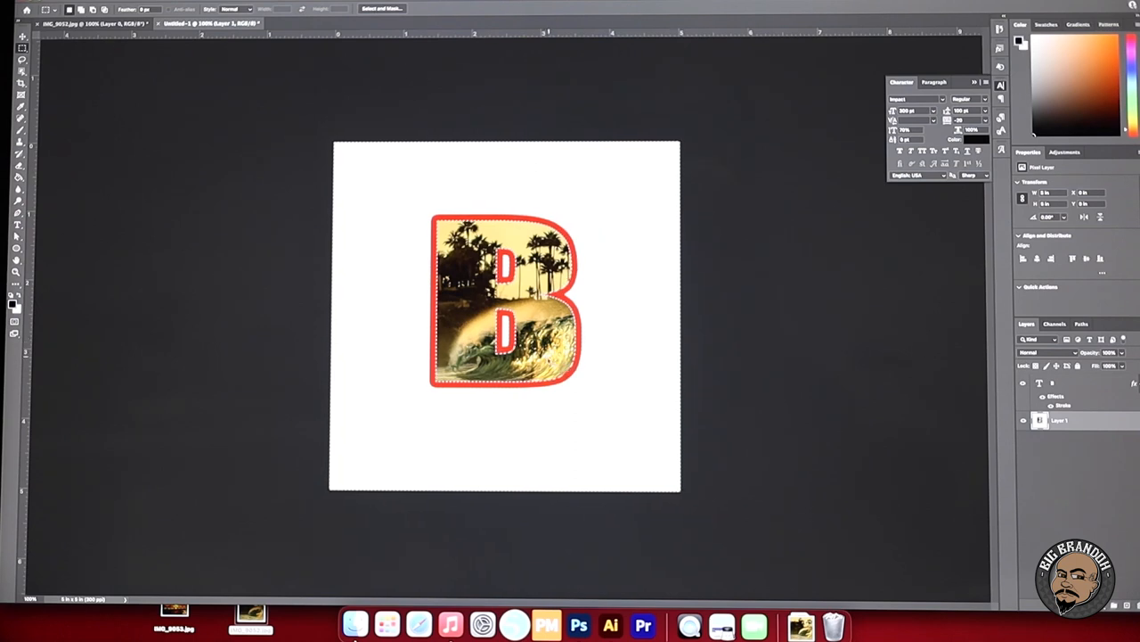
right_click(552, 365)
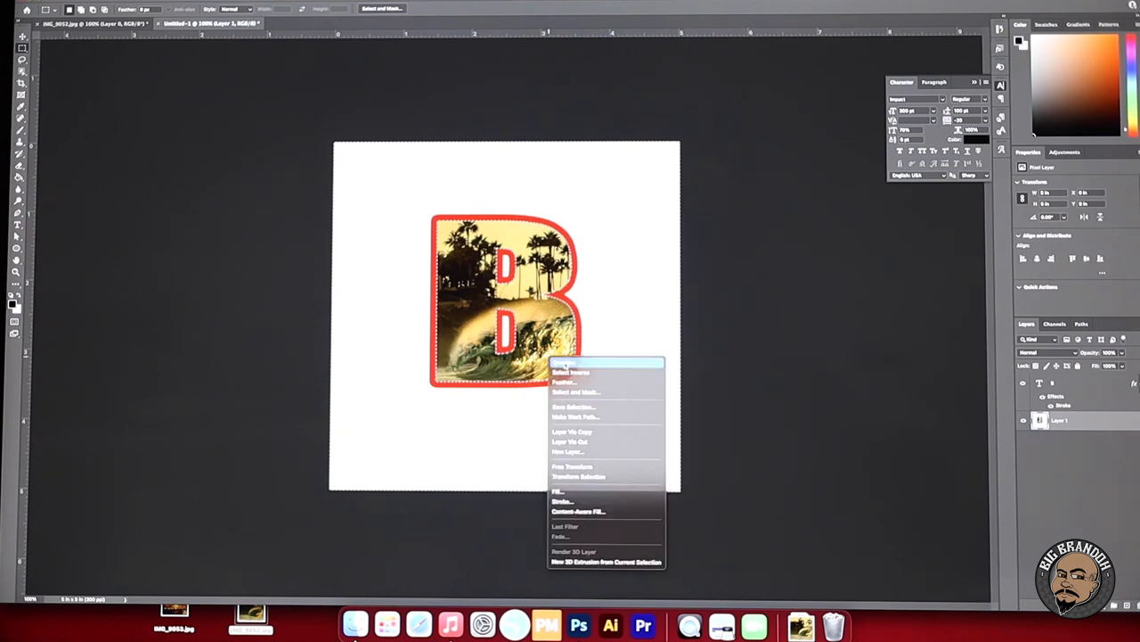
click(571, 372)
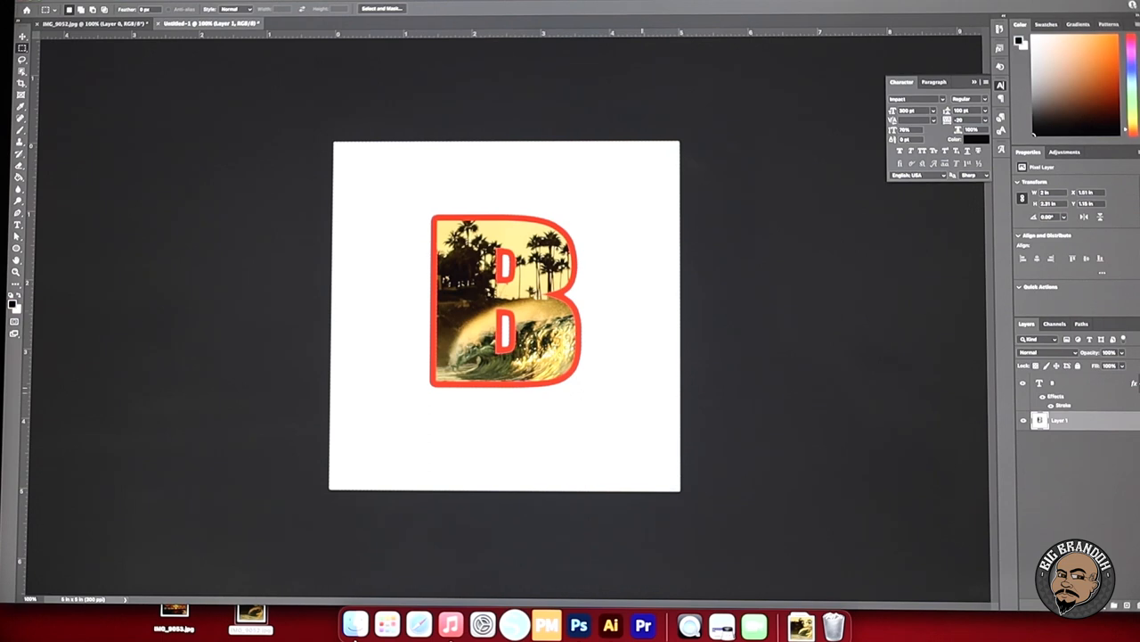
mouse_move(585, 388)
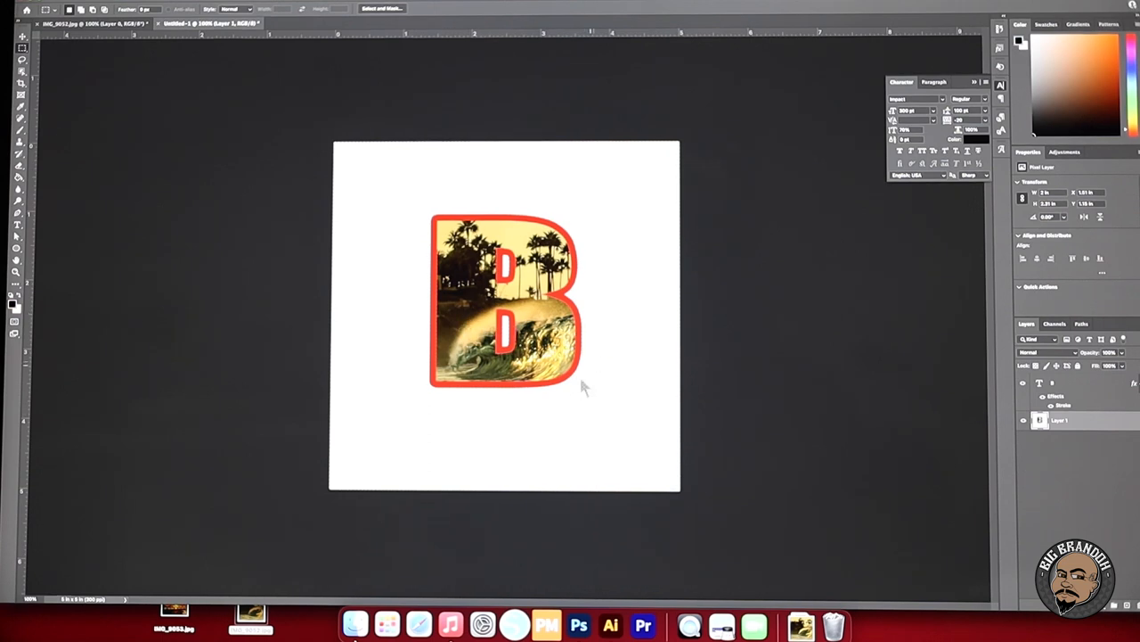